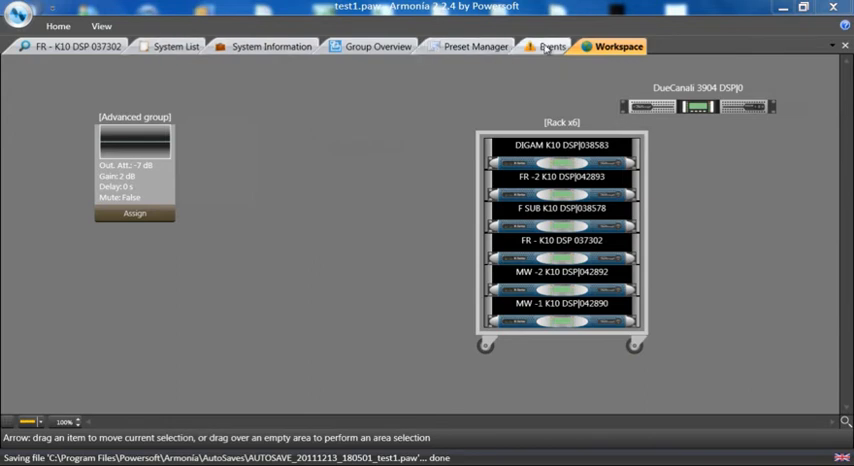
Step: Scroll through the registry's timestamped application start/stop entries and amplifier fault and impedance warnings
click(552, 46)
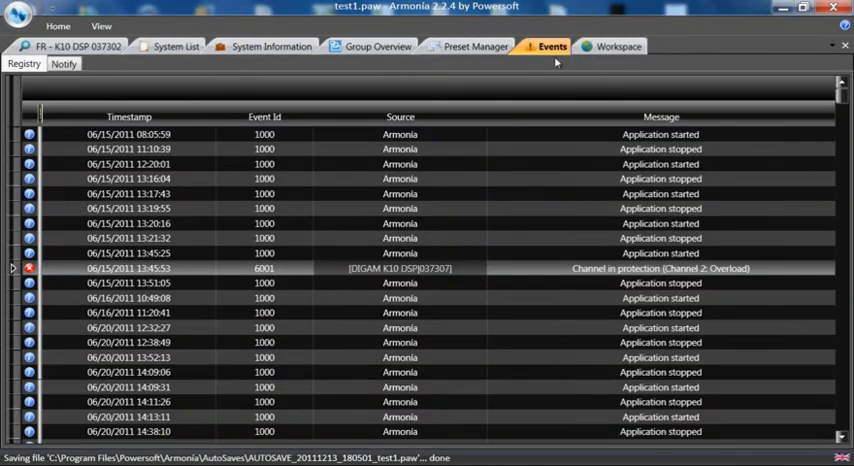
scroll(down, 3)
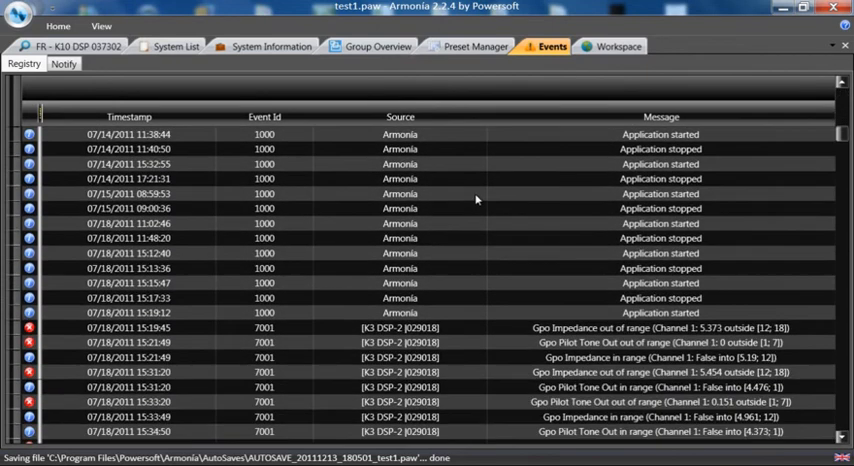
scroll(down, 3)
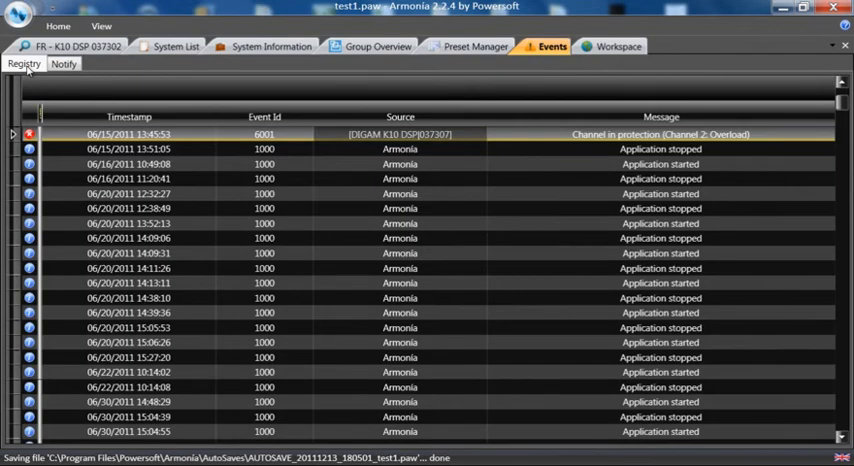
mouse_move(32, 70)
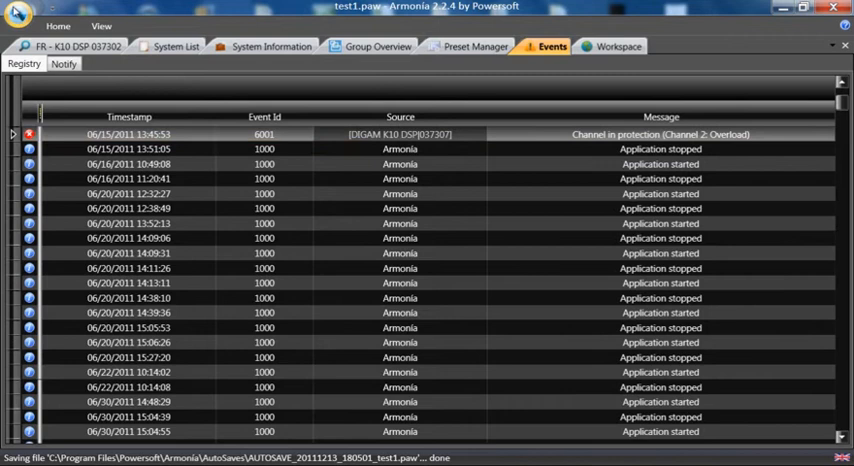
click(16, 14)
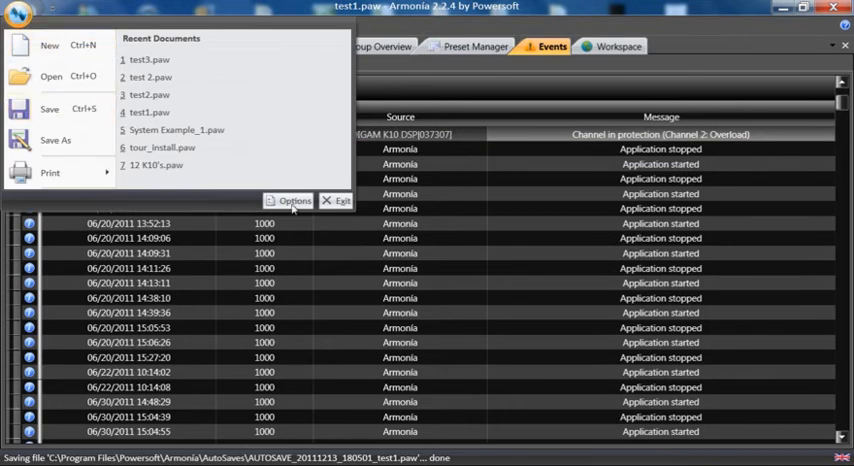
click(296, 200)
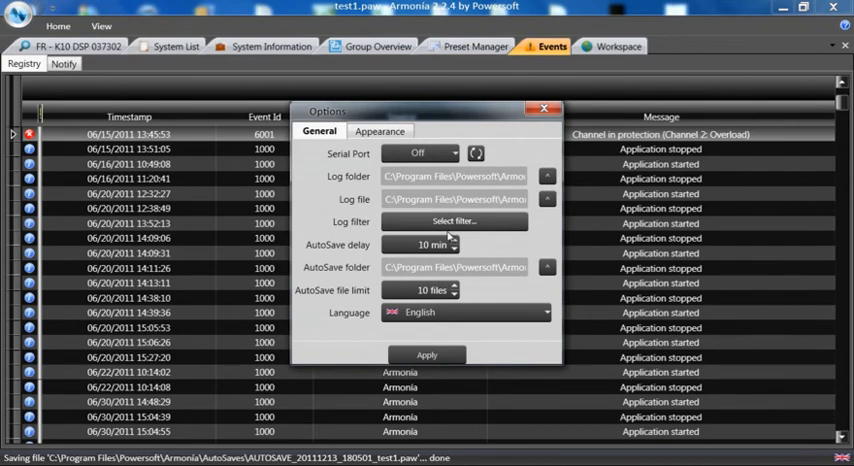
click(454, 220)
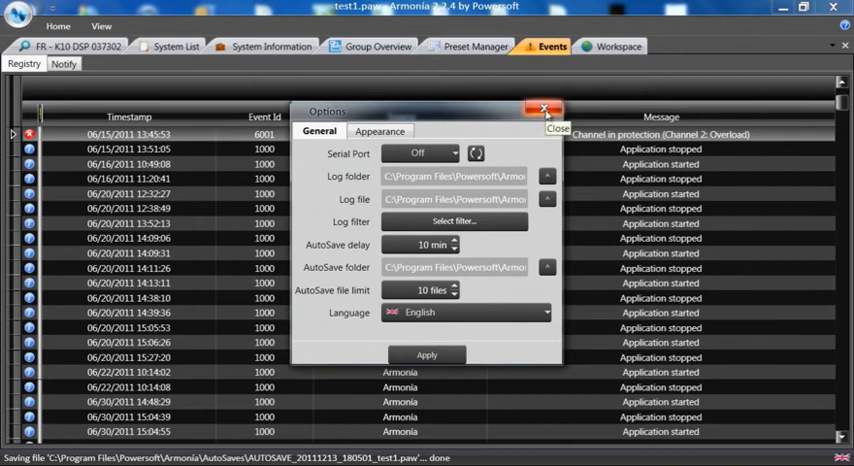
click(544, 108)
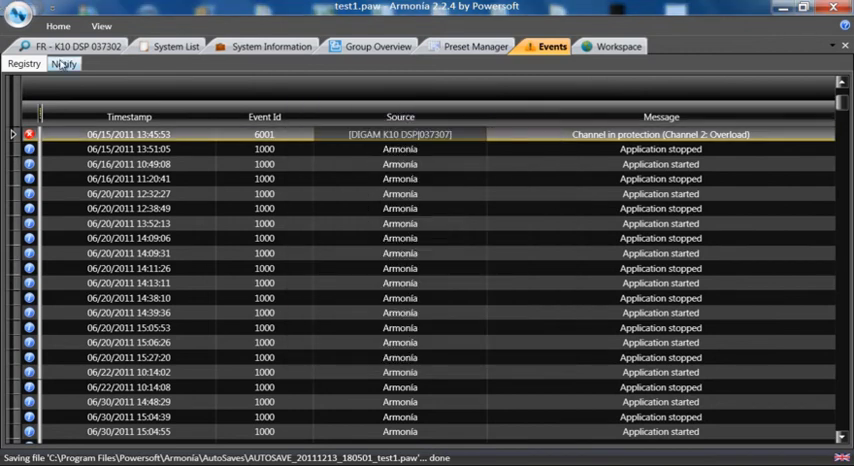
Step: Show the Notify table of event types with enable, email and SMS options and its empty recipients list
click(64, 64)
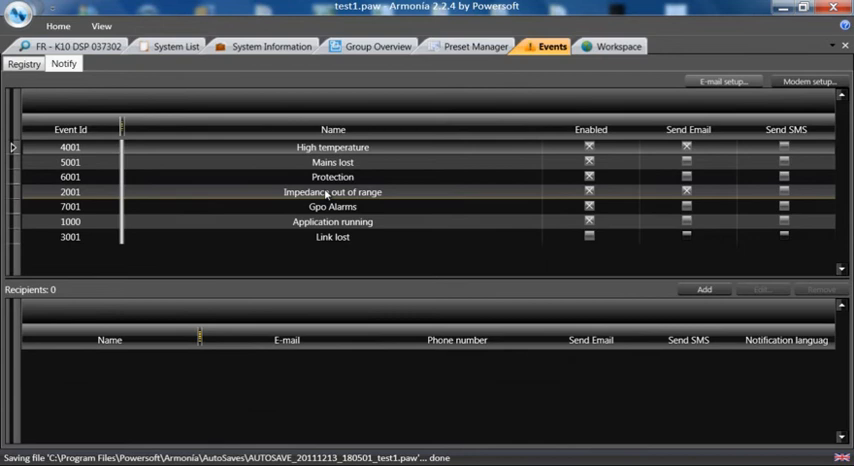
mouse_move(326, 194)
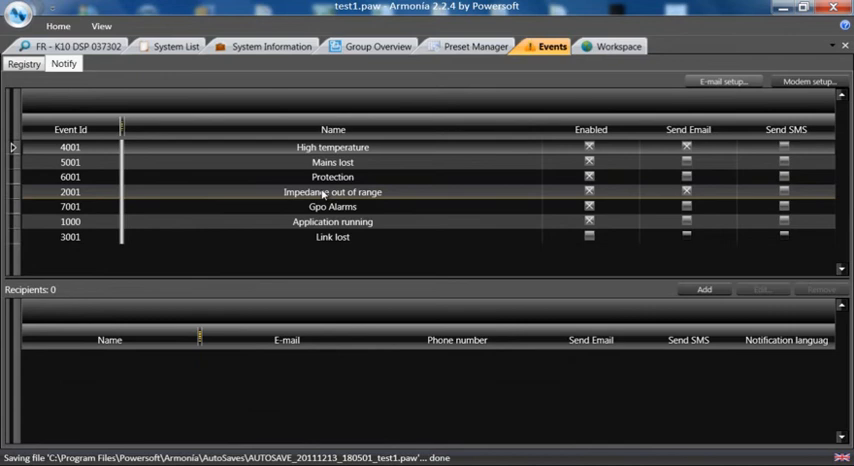
mouse_move(350, 204)
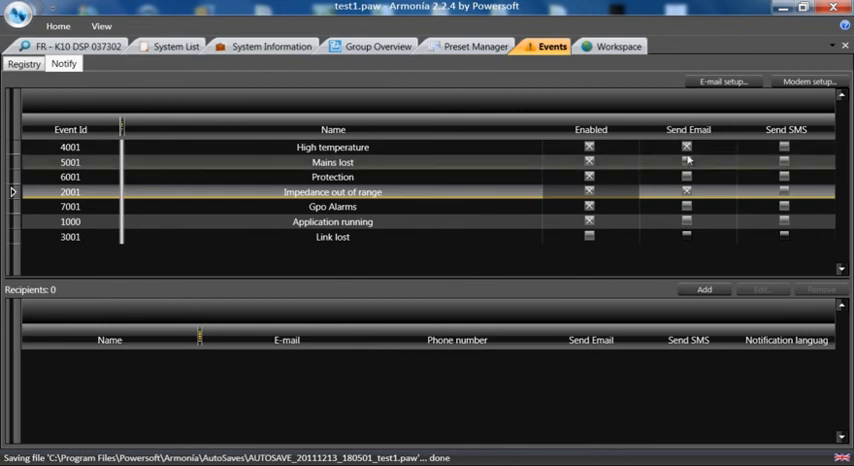
mouse_move(800, 236)
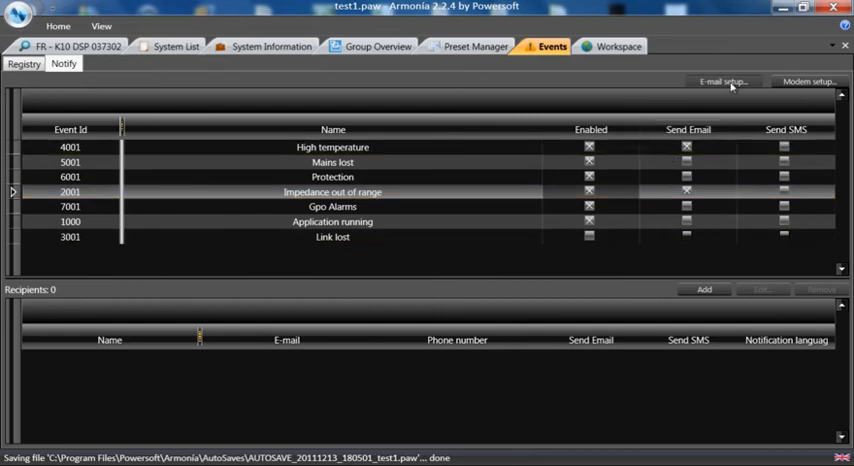
click(720, 80)
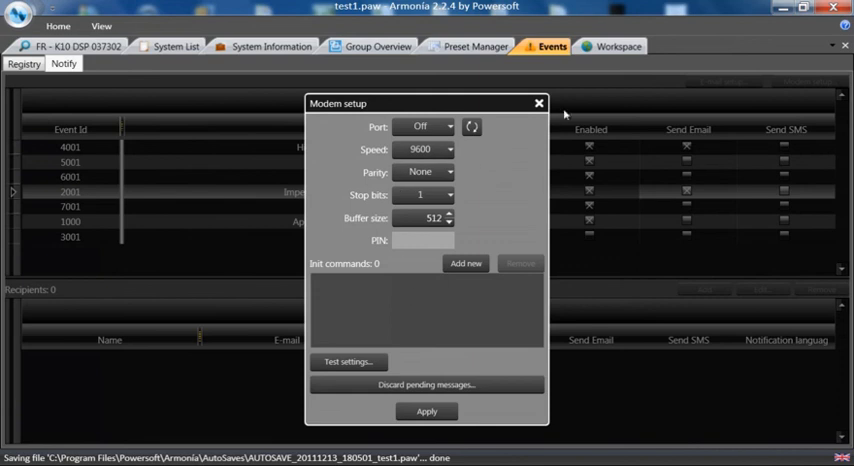
mouse_move(538, 104)
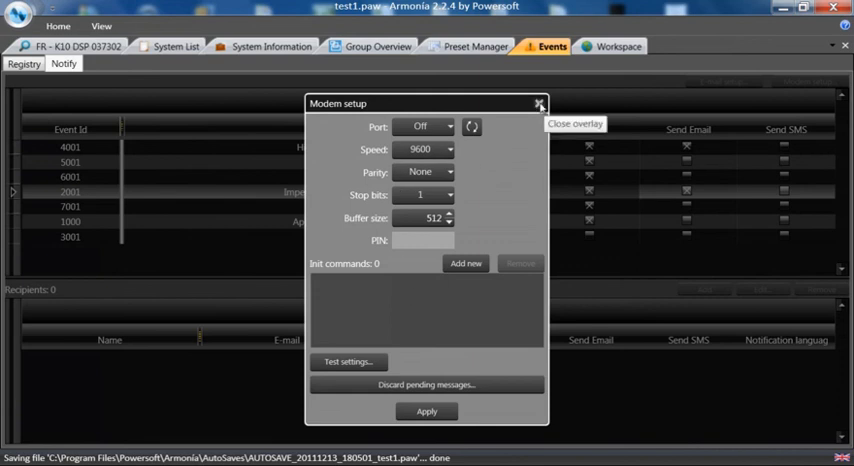
click(540, 104)
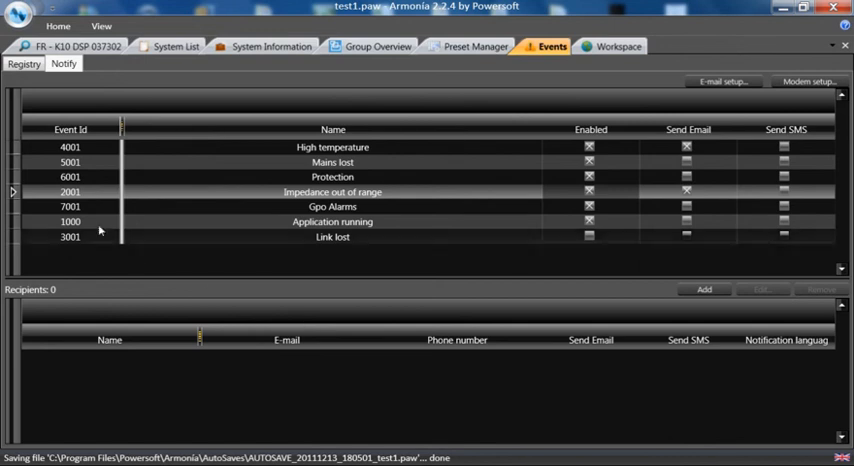
Step: Move the floating Events Console lower from the Registry view, then show the Workspace amplifier rack beneath it
click(24, 64)
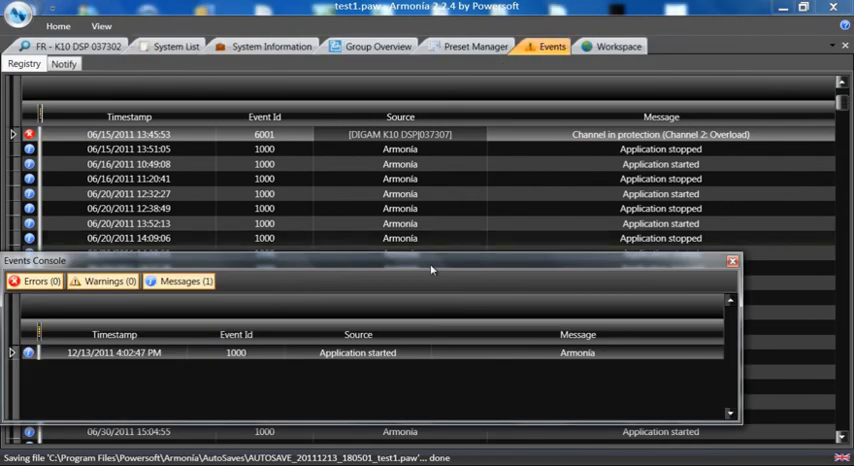
drag(432, 260, 576, 252)
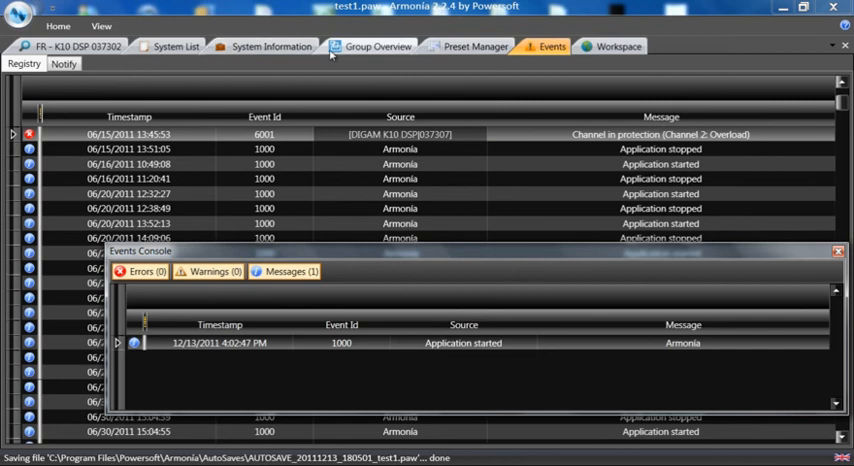
click(616, 46)
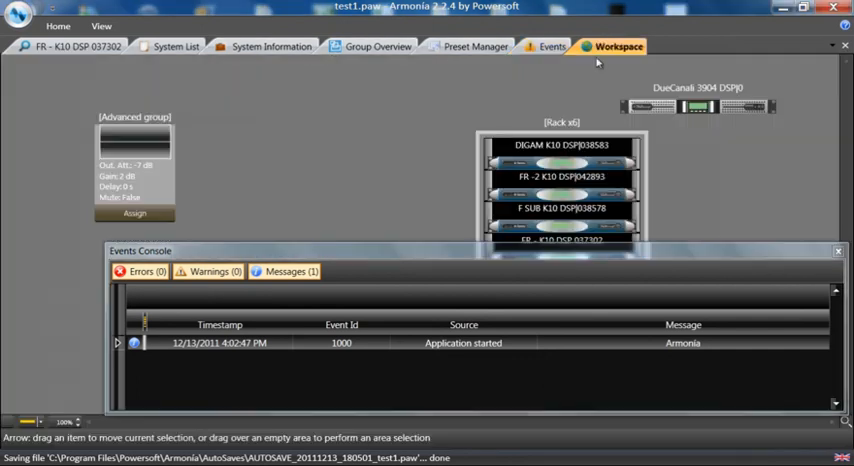